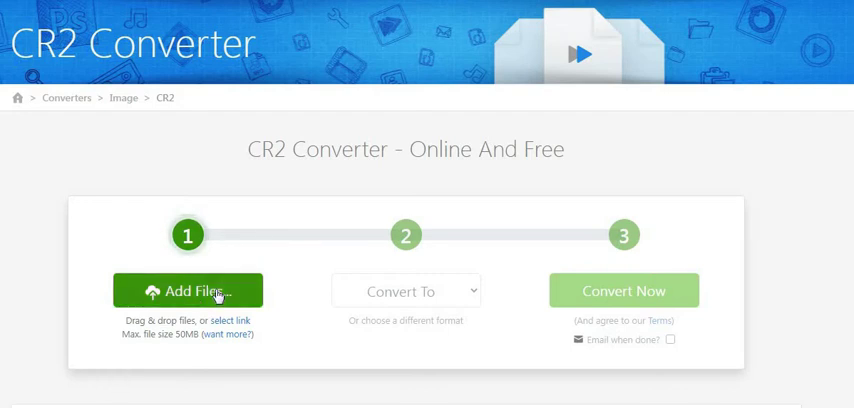
Open the Windows file Open dialog from the Add Files button
click(188, 291)
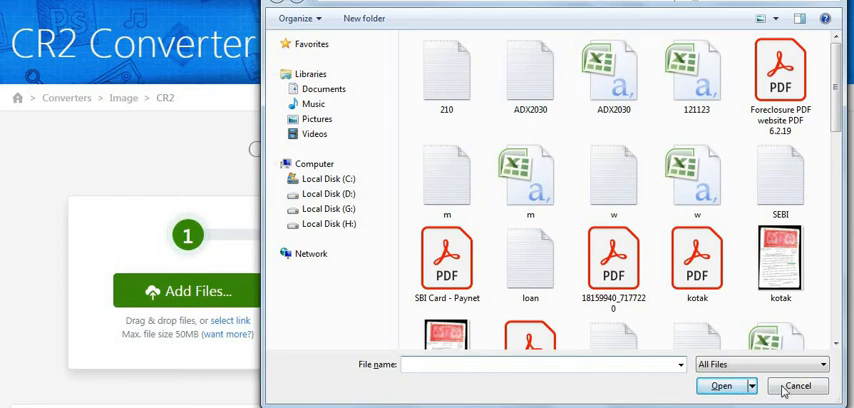
Cancel the Open dialog, returning to the converter's upload step with no file added
click(800, 388)
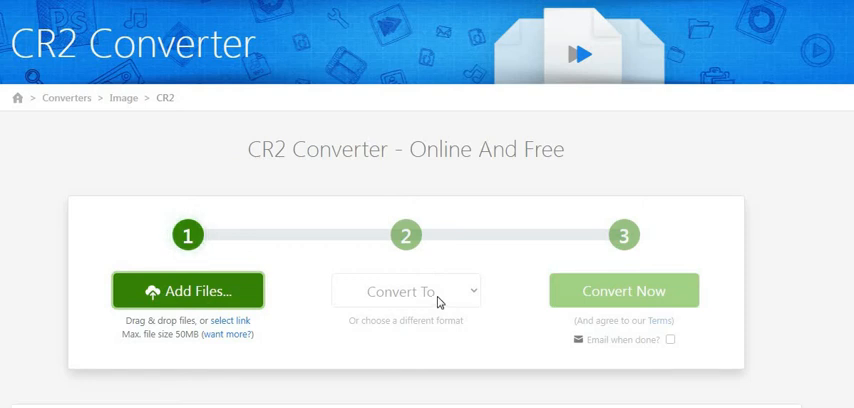
mouse_move(458, 180)
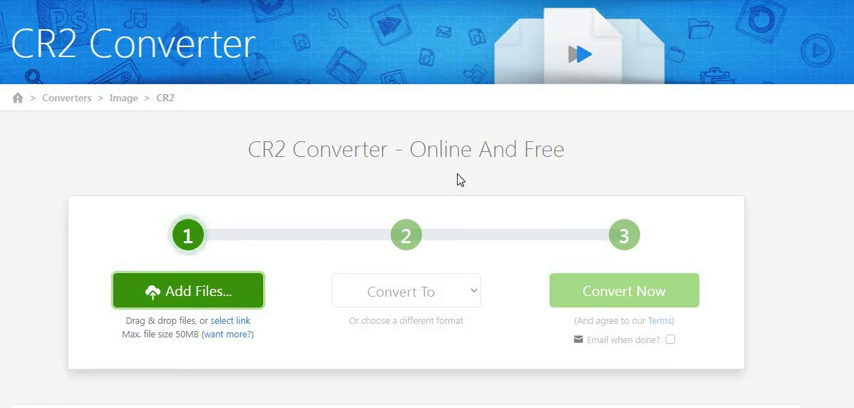